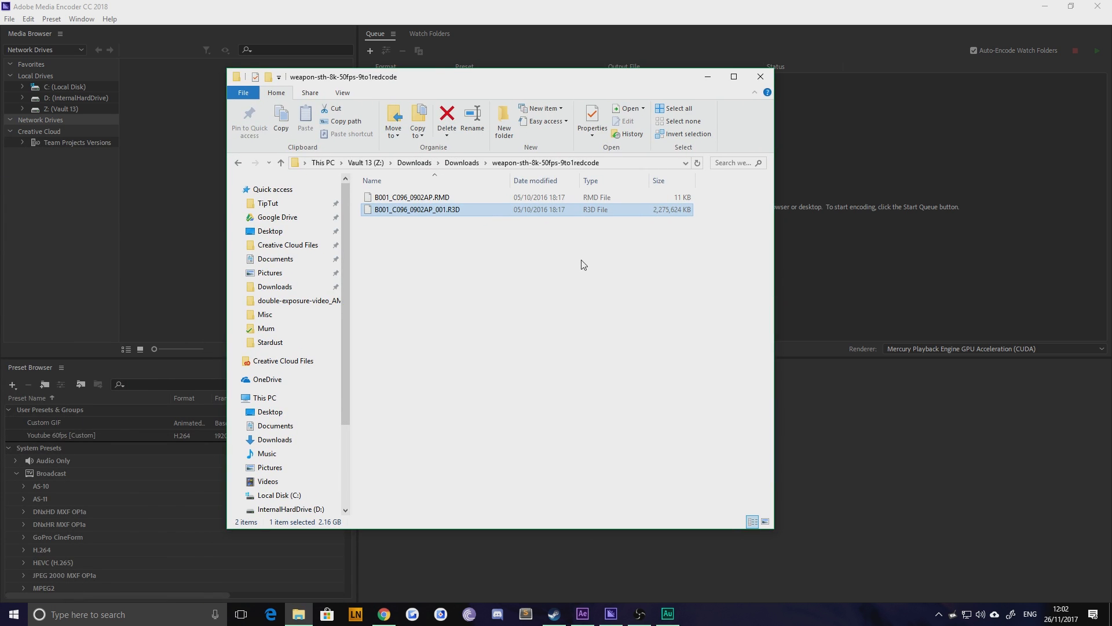
{"action": "mouse_move", "coordinate": [381, 211]}
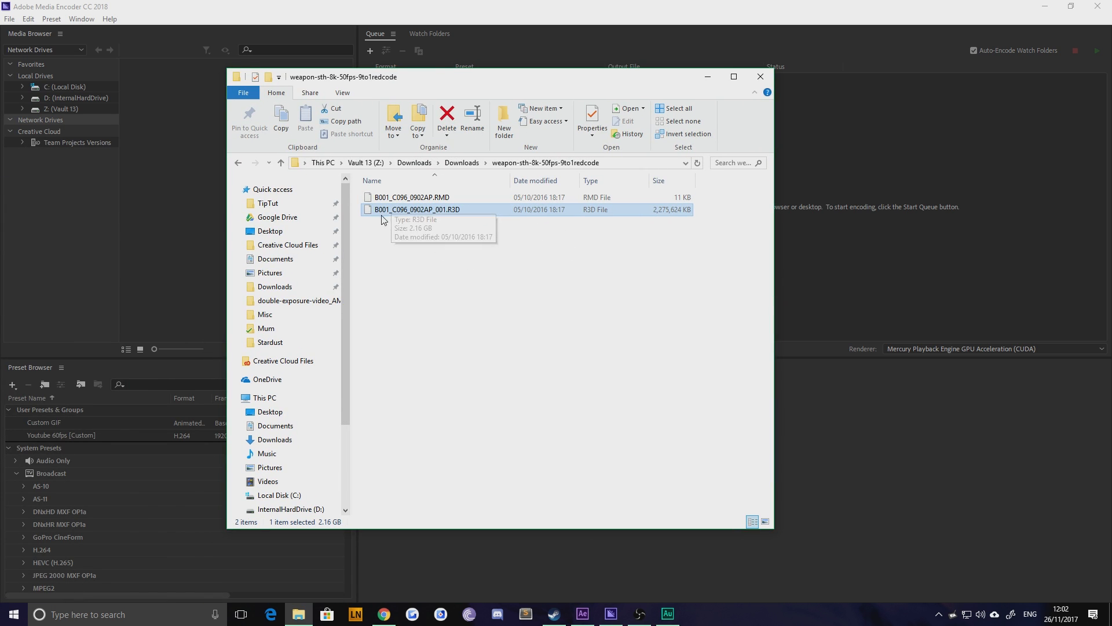
- Drag the B001_C096_0902AP_001.R3D clip from File Explorer into the Media Encoder queue
{"action": "left_click_drag", "start_coordinate": [417, 209], "coordinate": [806, 186]}
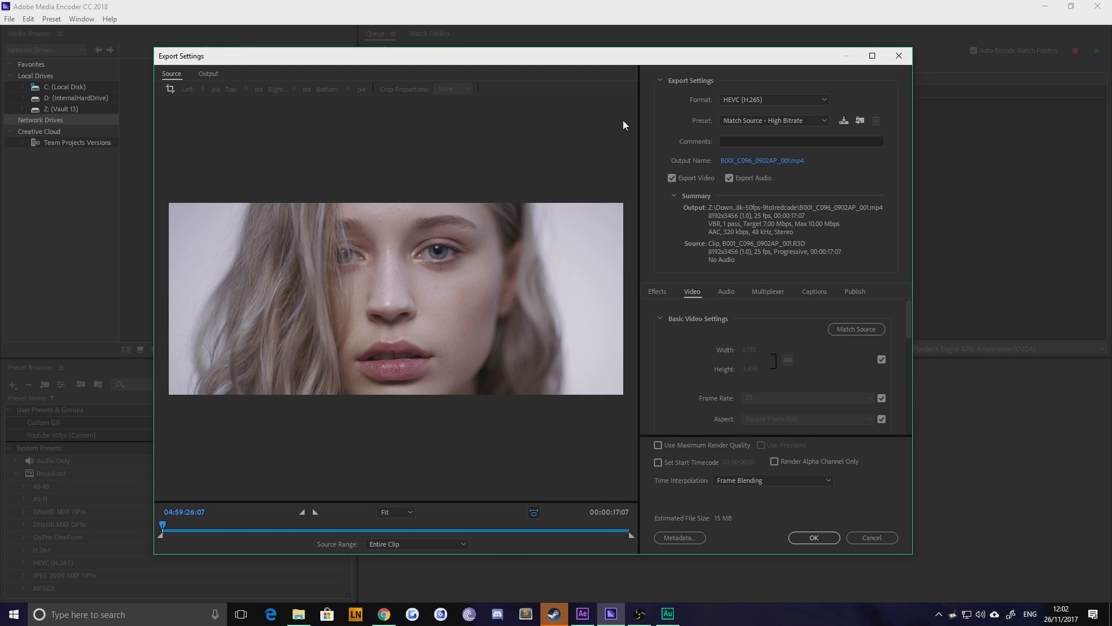
- Switch the export format to H.264, then back to HEVC (H.265)
{"action": "left_click", "coordinate": [773, 99]}
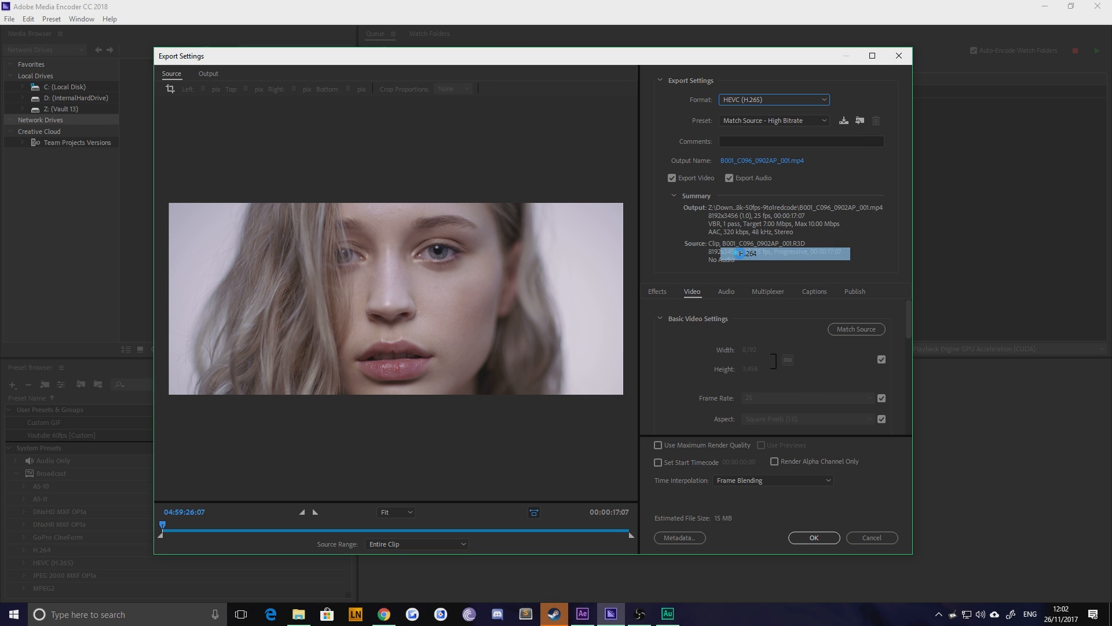
{"action": "left_click", "coordinate": [773, 99]}
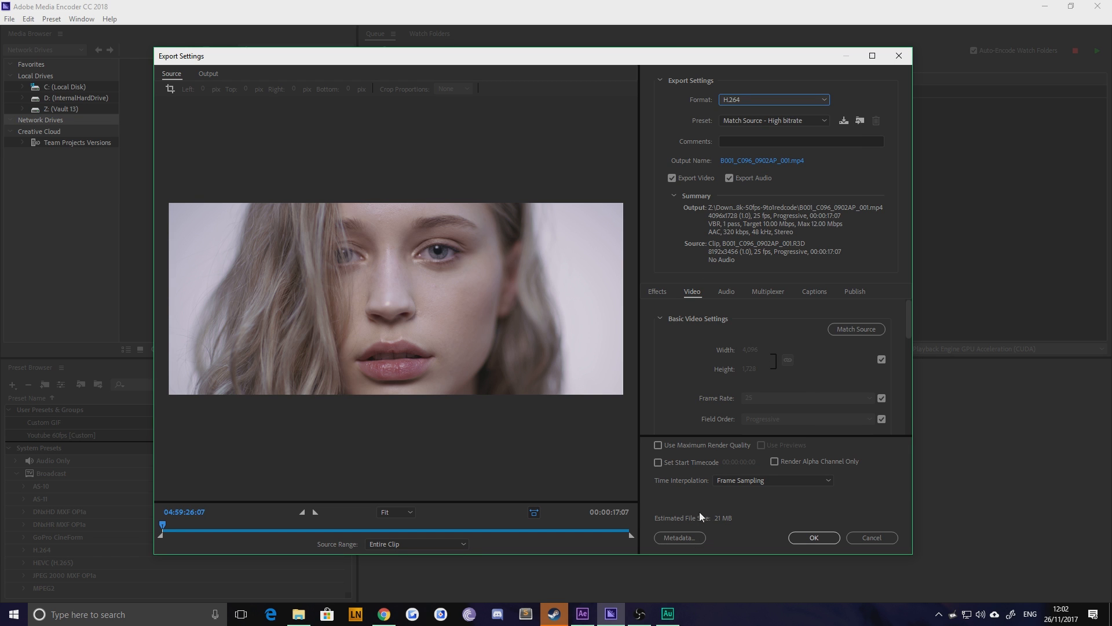
{"action": "mouse_move", "coordinate": [740, 524]}
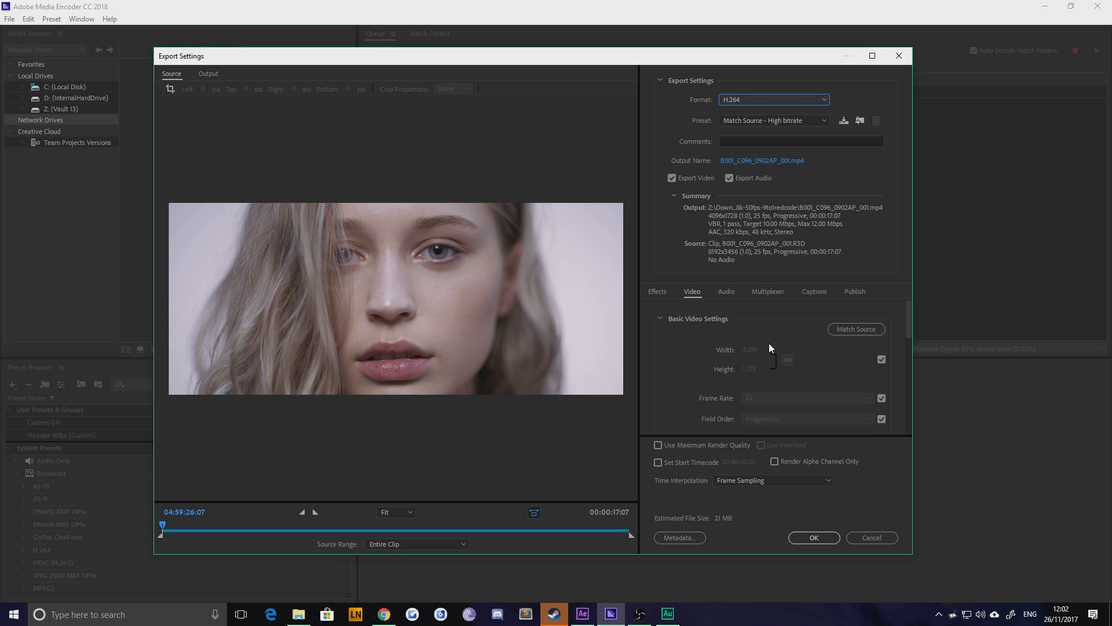
{"action": "left_click", "coordinate": [774, 99]}
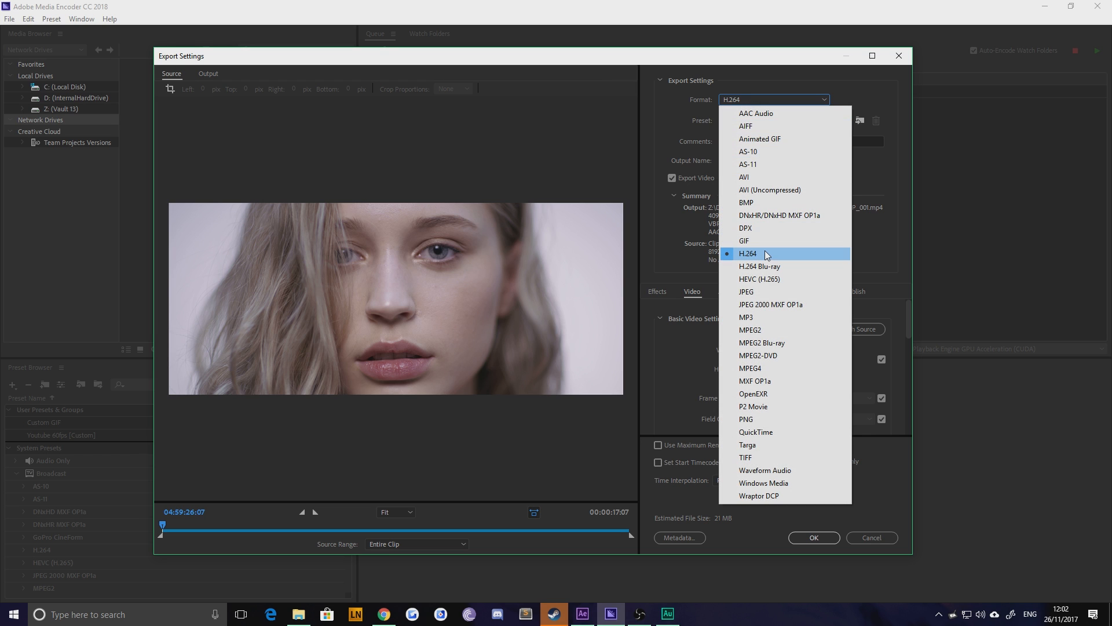
{"action": "mouse_move", "coordinate": [809, 278]}
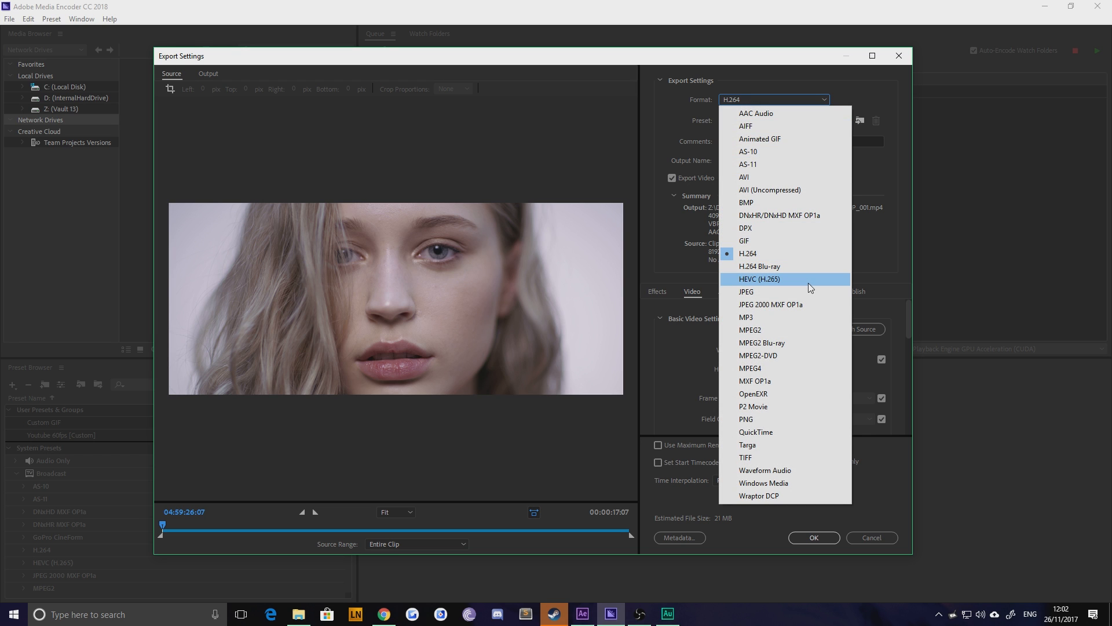
{"action": "left_click", "coordinate": [748, 253]}
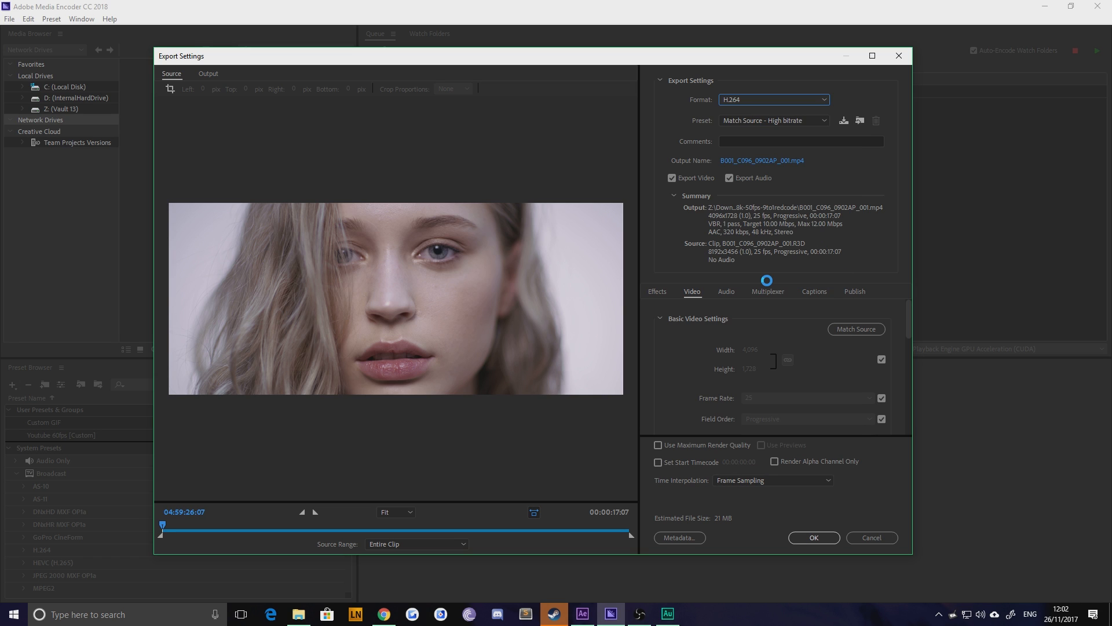
{"action": "left_click", "coordinate": [773, 99]}
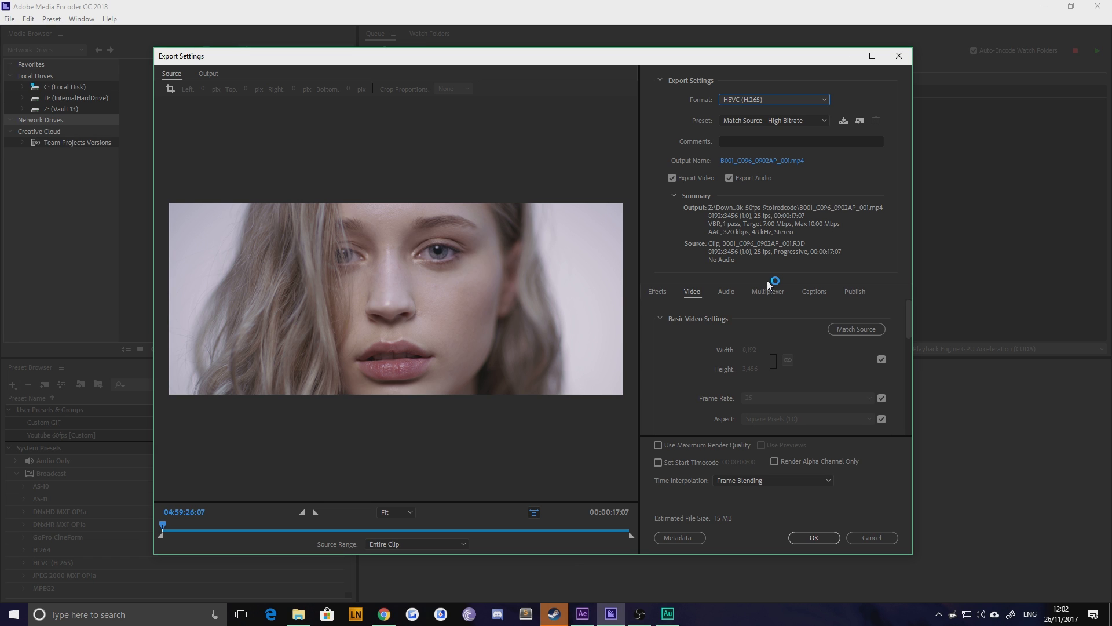
{"action": "mouse_move", "coordinate": [732, 357]}
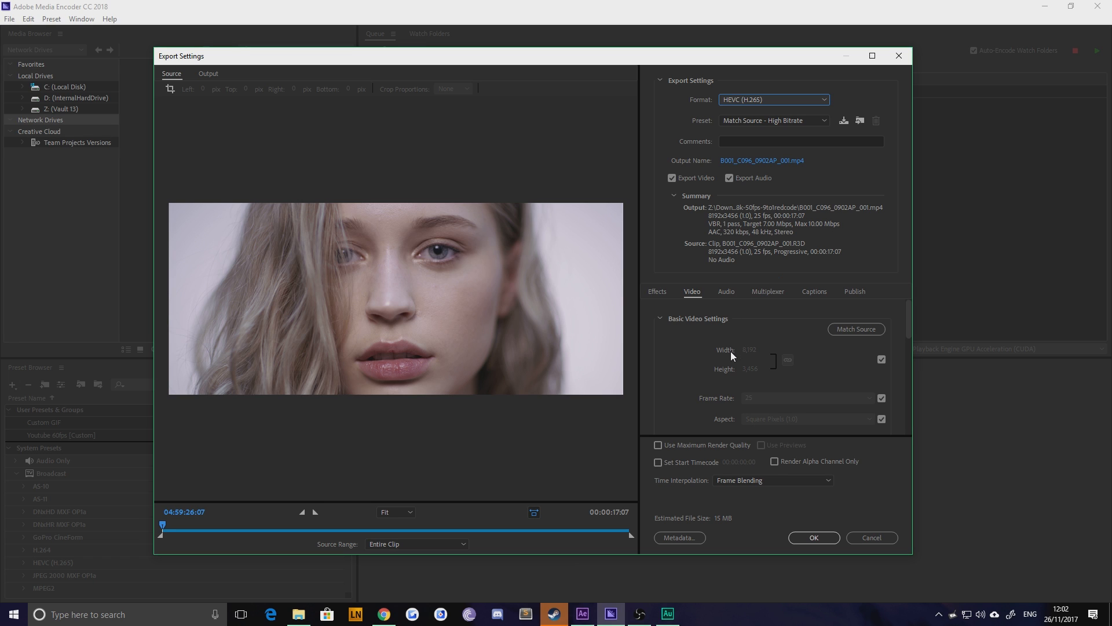
{"action": "mouse_move", "coordinate": [736, 356]}
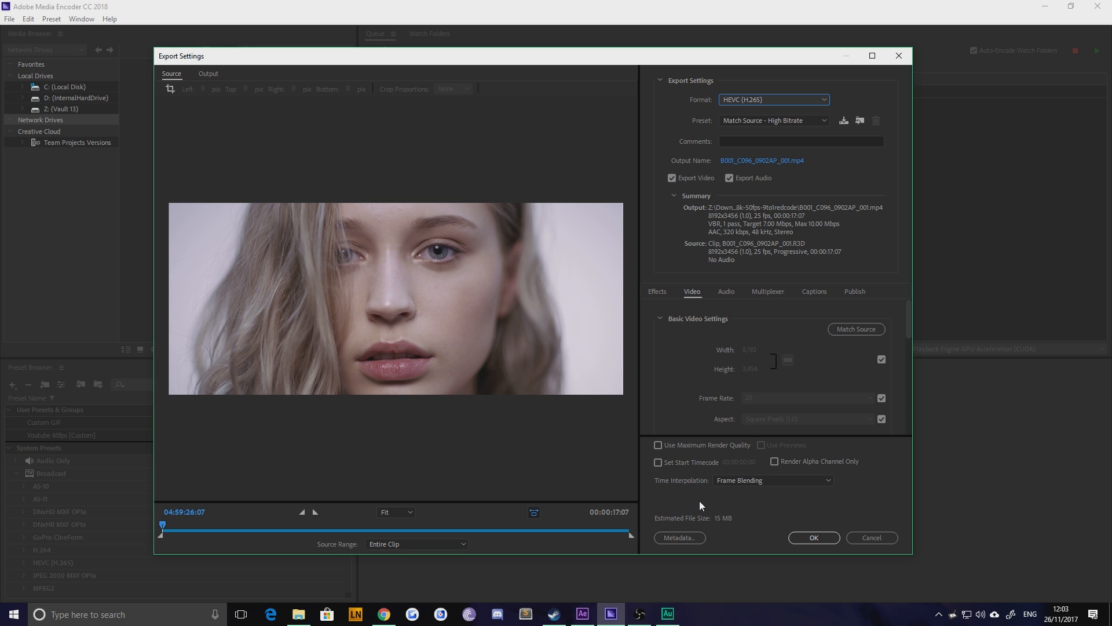
{"action": "left_click", "coordinate": [553, 614]}
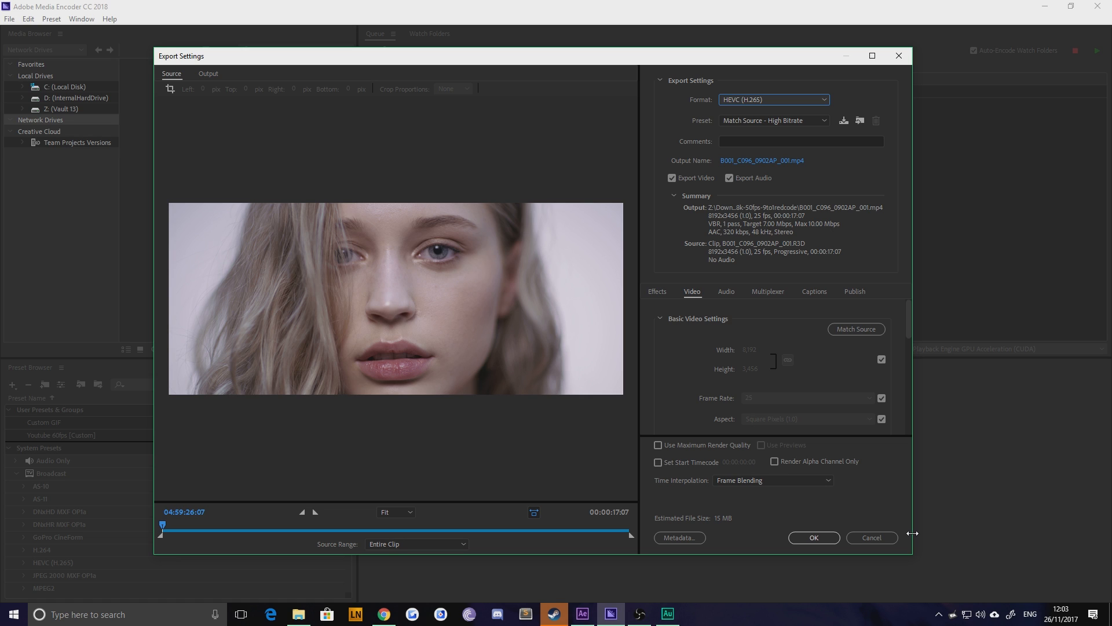
{"action": "mouse_move", "coordinate": [260, 288]}
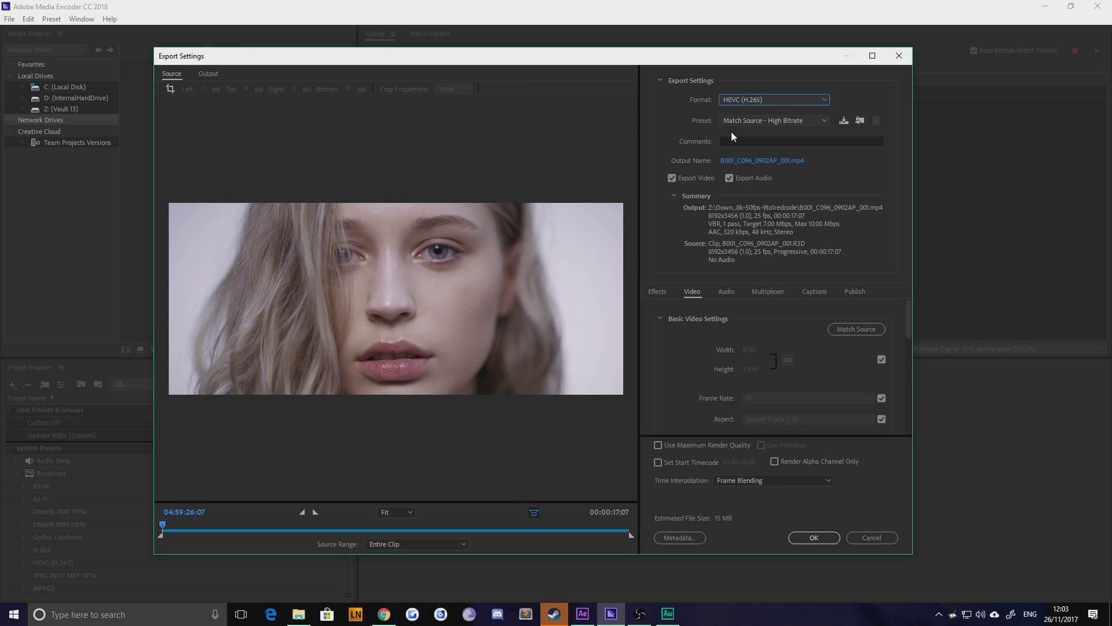
- Enable maximum render quality and maximum depth, then confirm to queue the HEVC clip
{"action": "scroll", "scroll_direction": "down", "scroll_amount": 3}
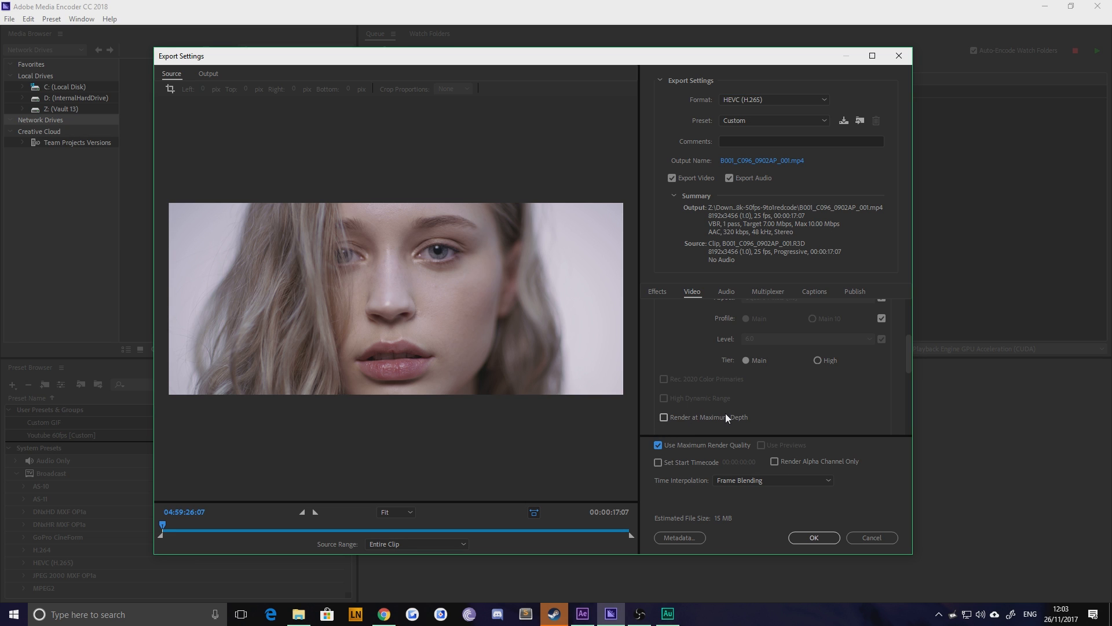
{"action": "left_click", "coordinate": [663, 416]}
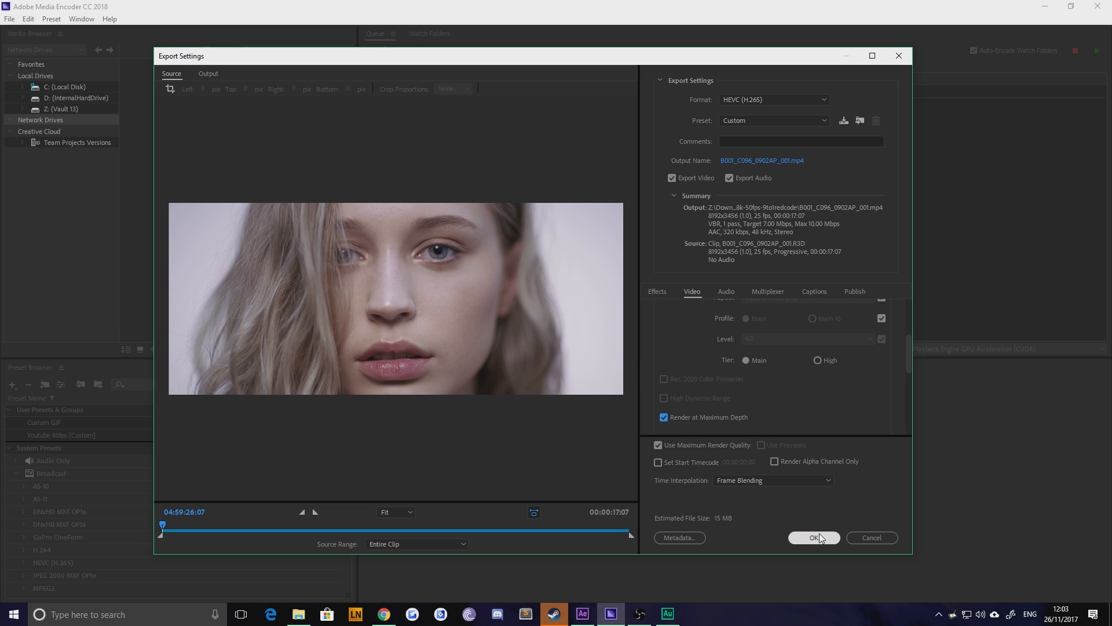
{"action": "left_click", "coordinate": [813, 537]}
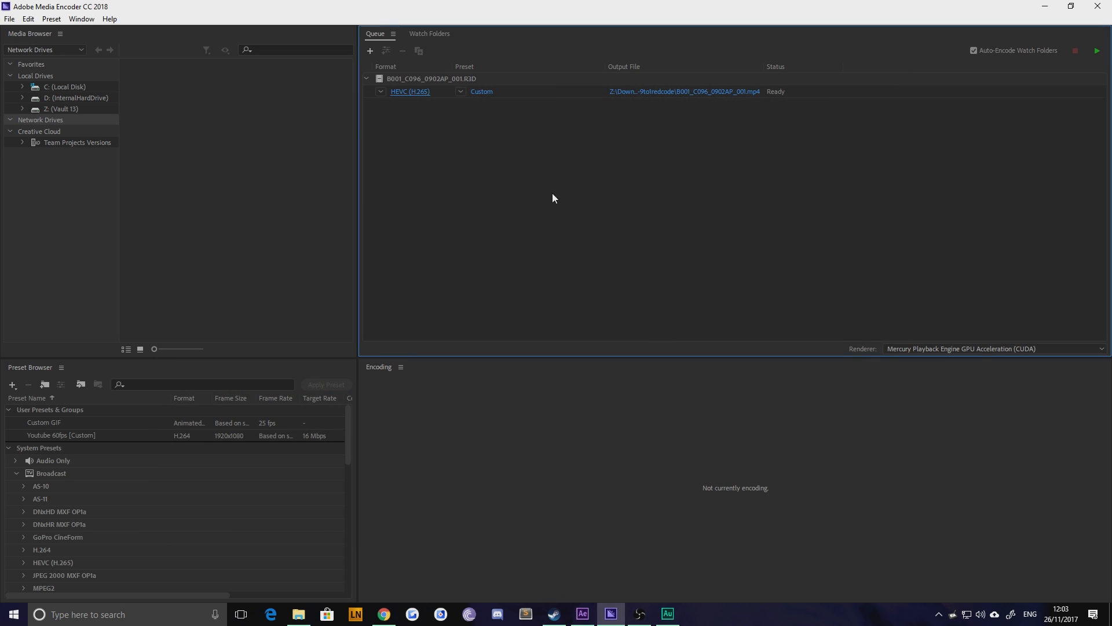
- Encode the queued clip to the Desktop and open the folder holding the mp4
{"action": "left_click", "coordinate": [684, 91]}
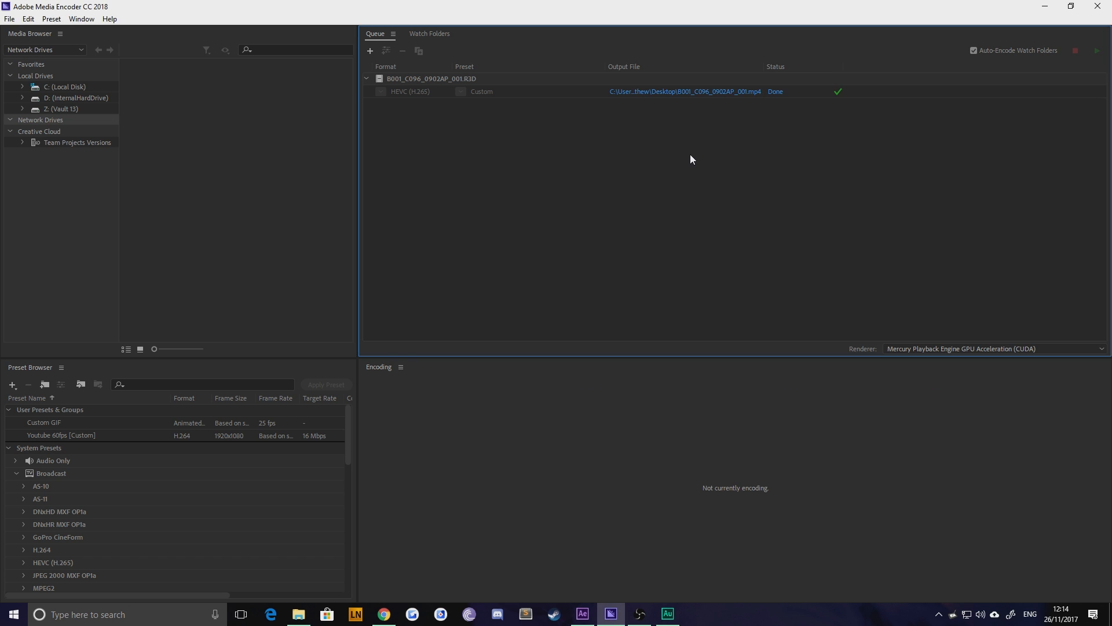
{"action": "mouse_move", "coordinate": [658, 101]}
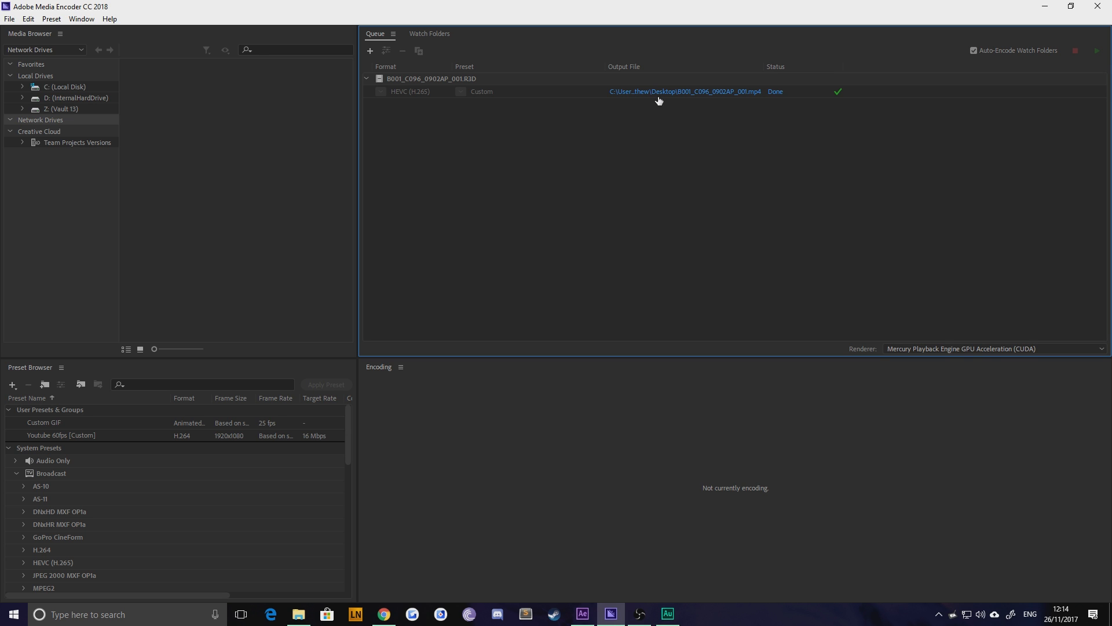
{"action": "left_click", "coordinate": [685, 91]}
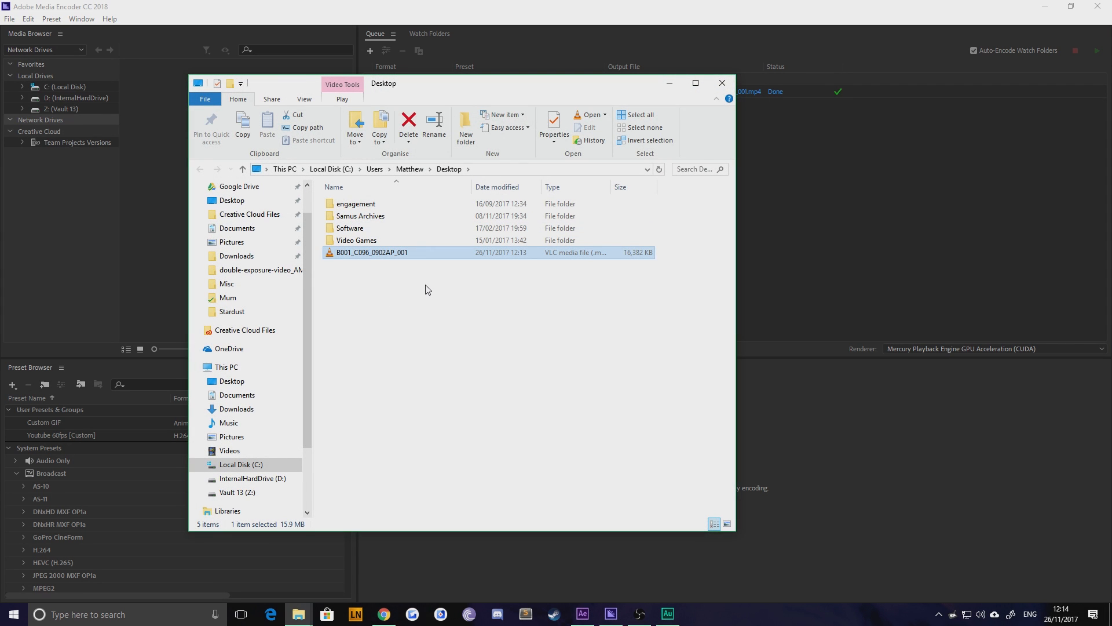
{"action": "mouse_move", "coordinate": [627, 262]}
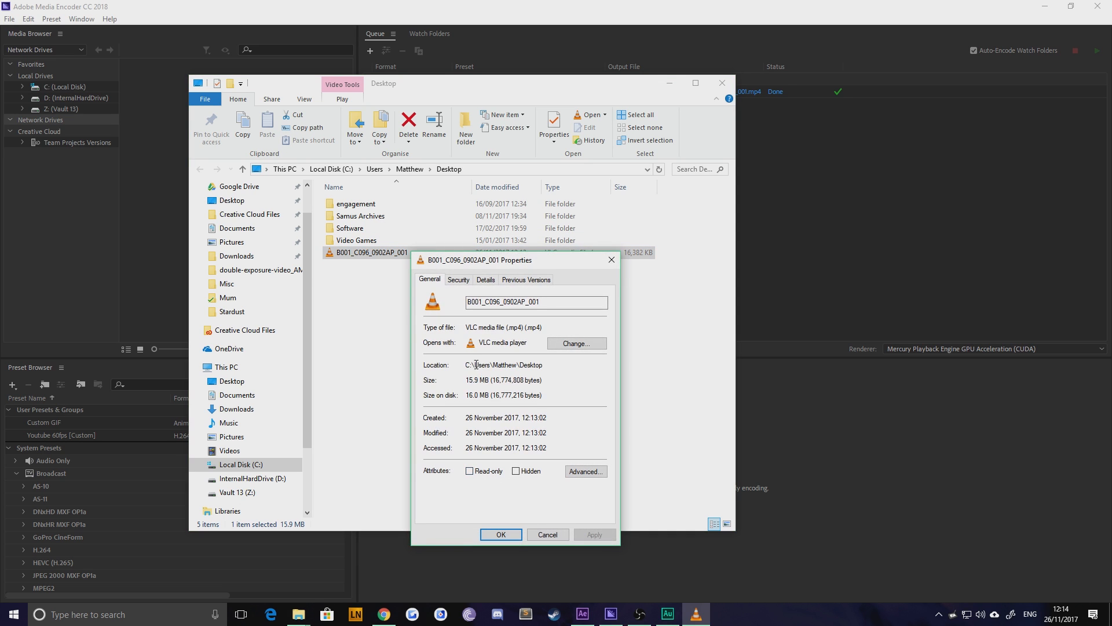
- Close the 15.9 MB mp4's properties, deselect it, and close the Desktop window
{"action": "left_click", "coordinate": [485, 279]}
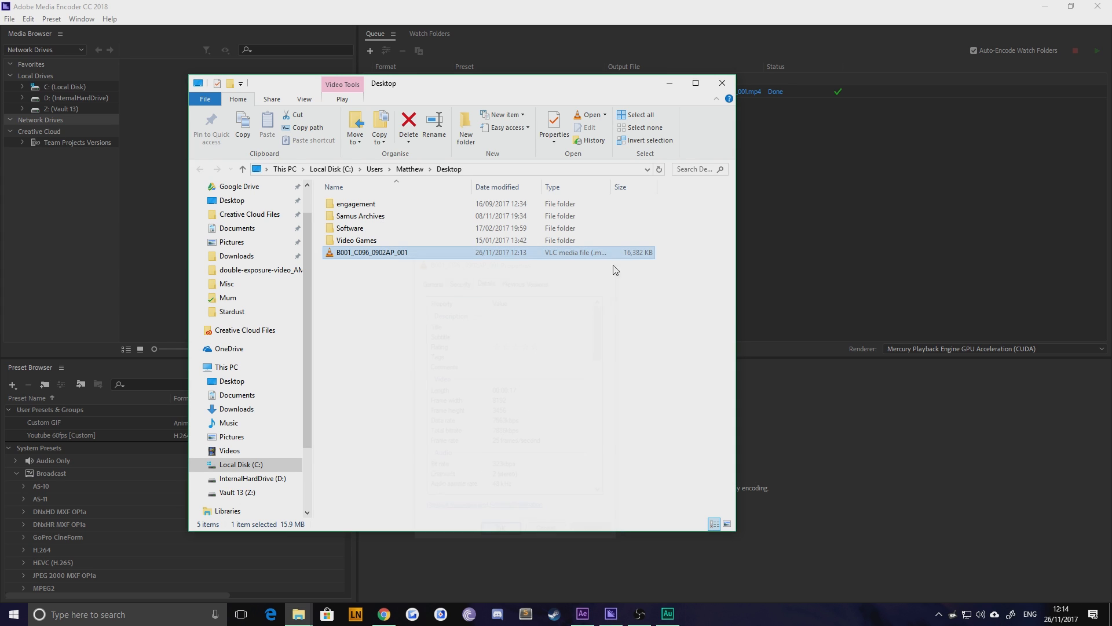
{"action": "left_click", "coordinate": [430, 271]}
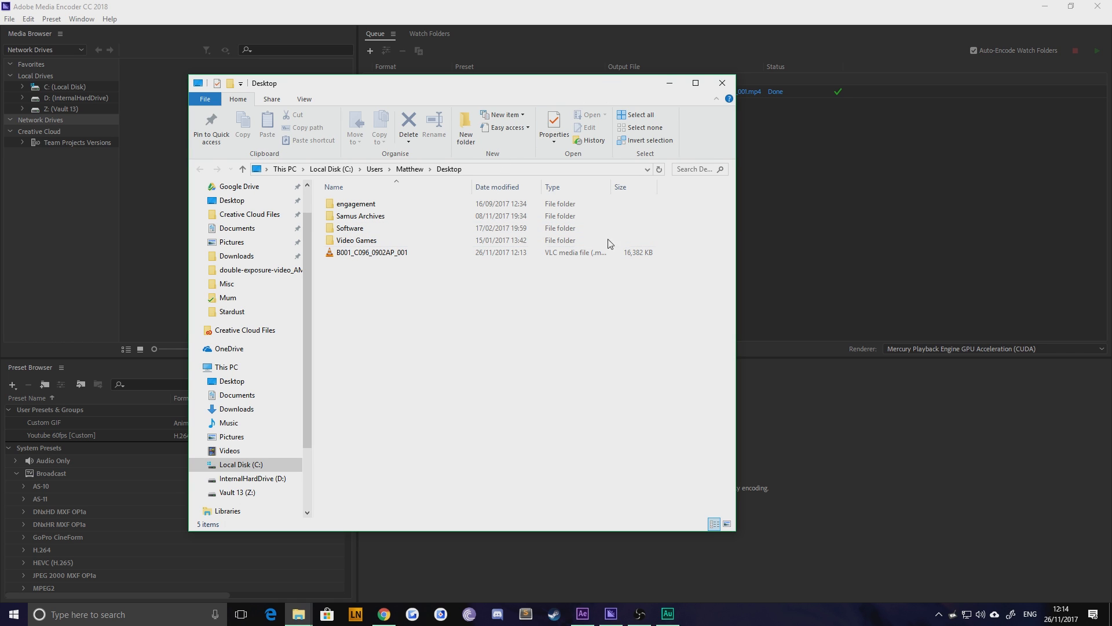
{"action": "left_click", "coordinate": [356, 203]}
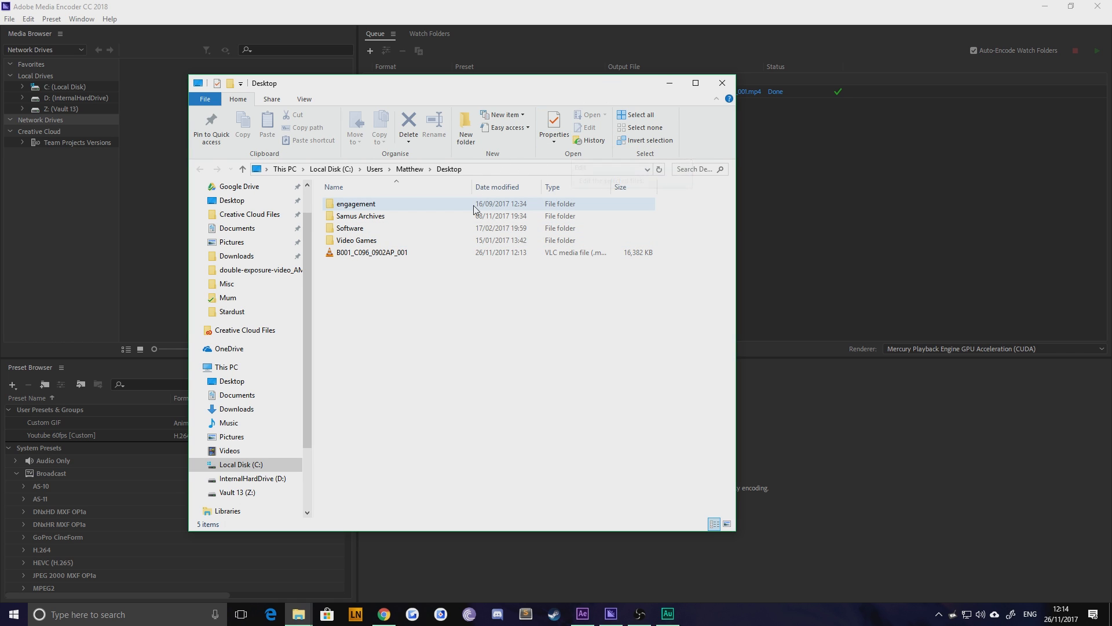
{"action": "mouse_move", "coordinate": [371, 251]}
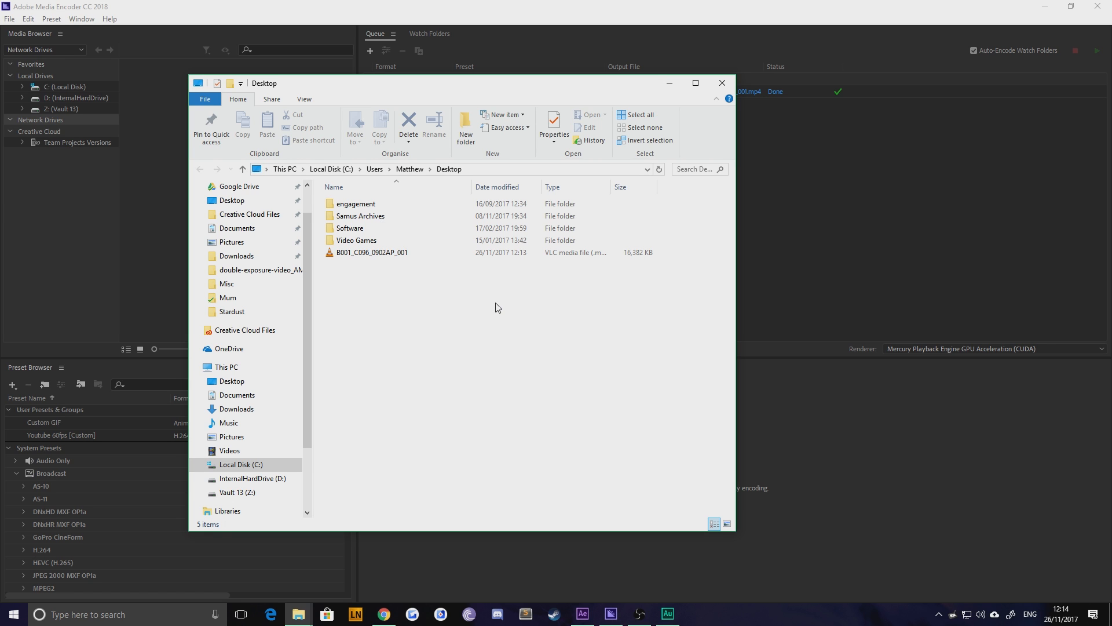
{"action": "left_click", "coordinate": [723, 86]}
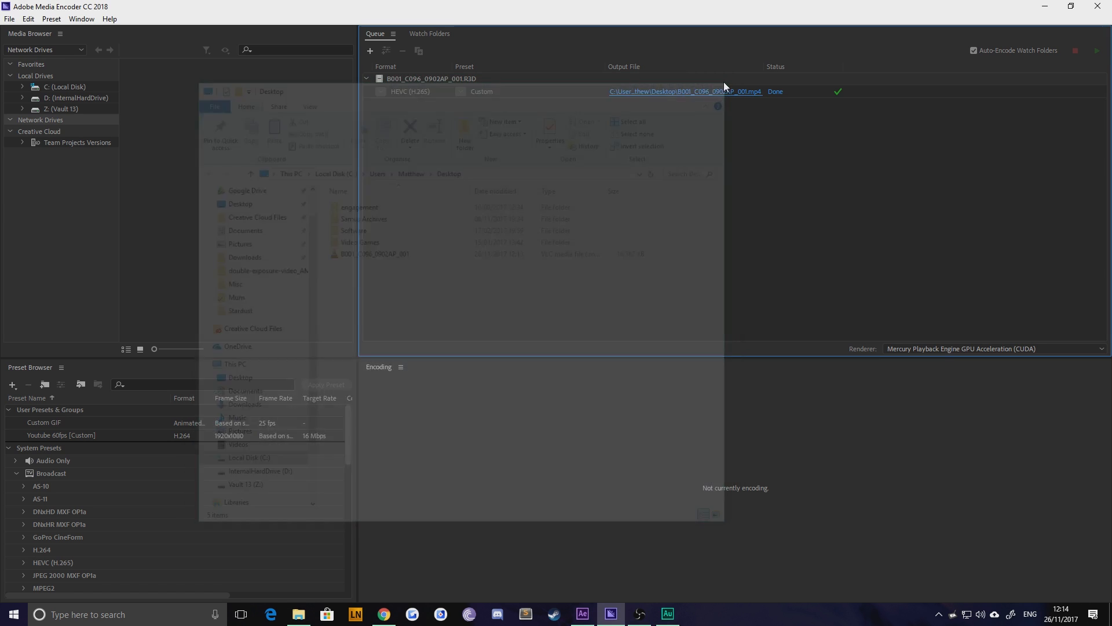